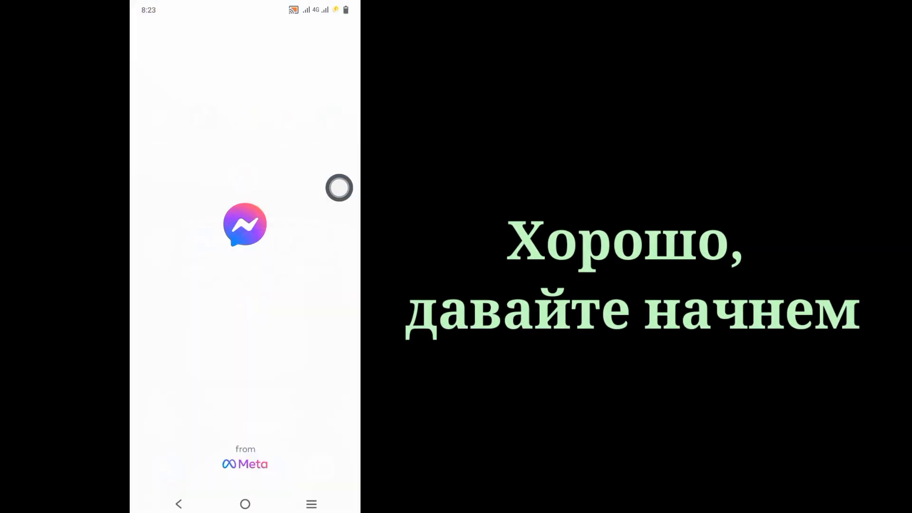
Launch Messenger briefly and return to the Android home screen.
left_click(245, 225)
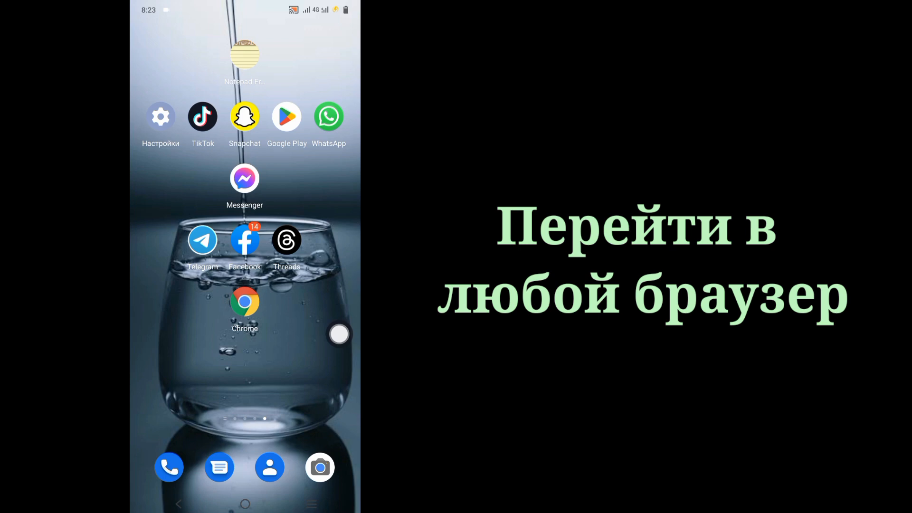
Open Chrome on m.facebook.com and go to the site's messages.
left_click(246, 302)
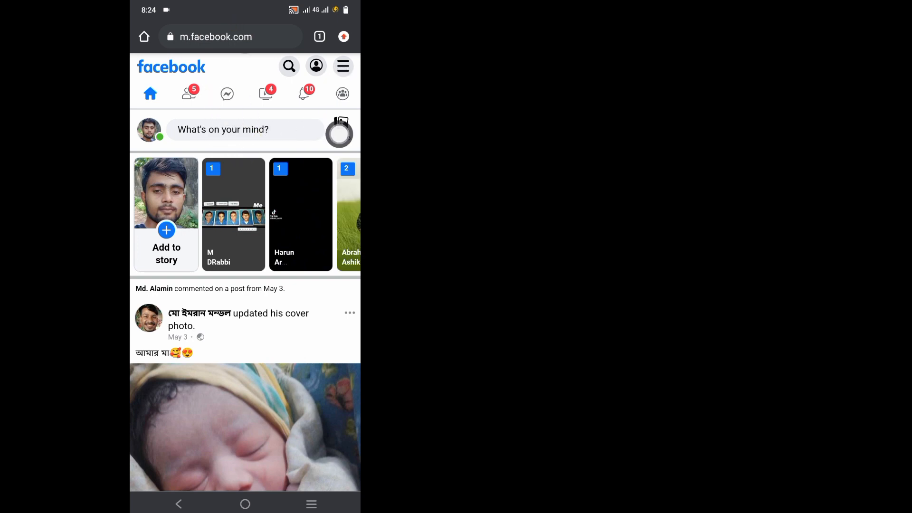
left_click(227, 94)
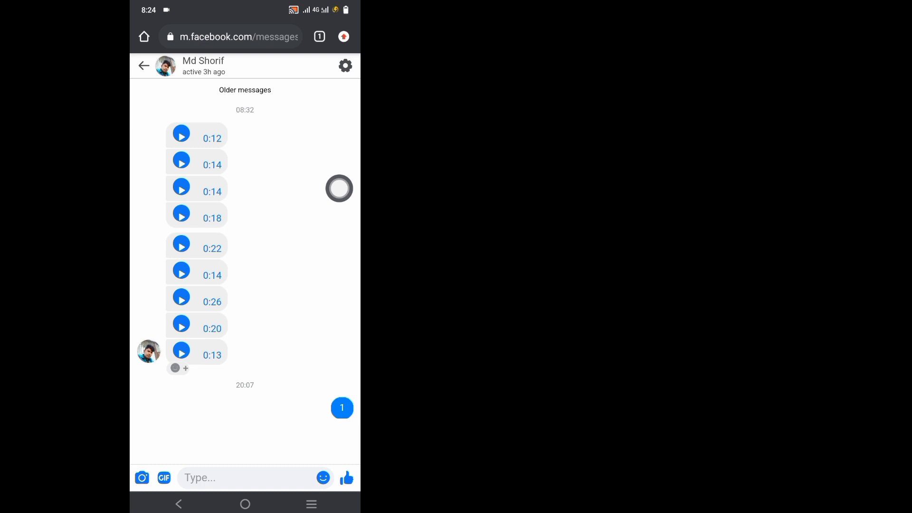
Go back from the conversation to the chats list, then return to the news feed.
left_click(143, 66)
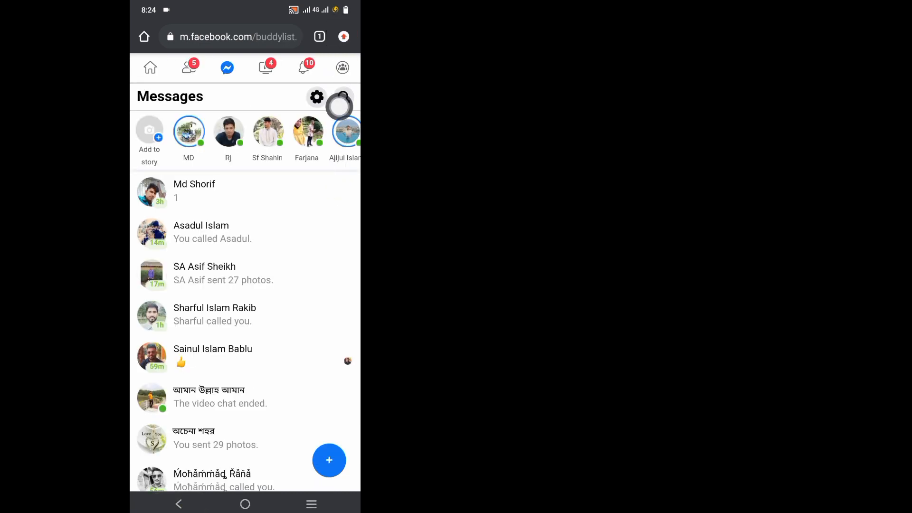
left_click(343, 37)
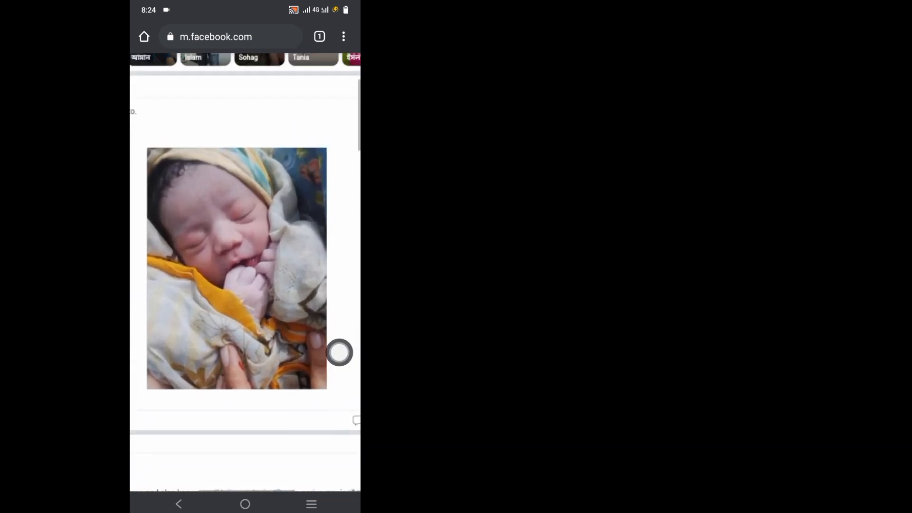
Scroll the feed and open the Messenger page from the blue top bar.
scroll("down", 3)
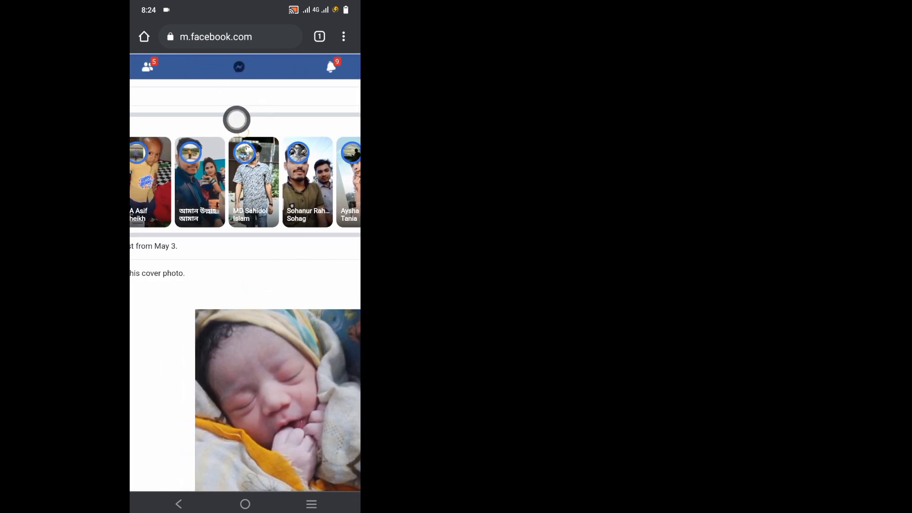
left_click(238, 67)
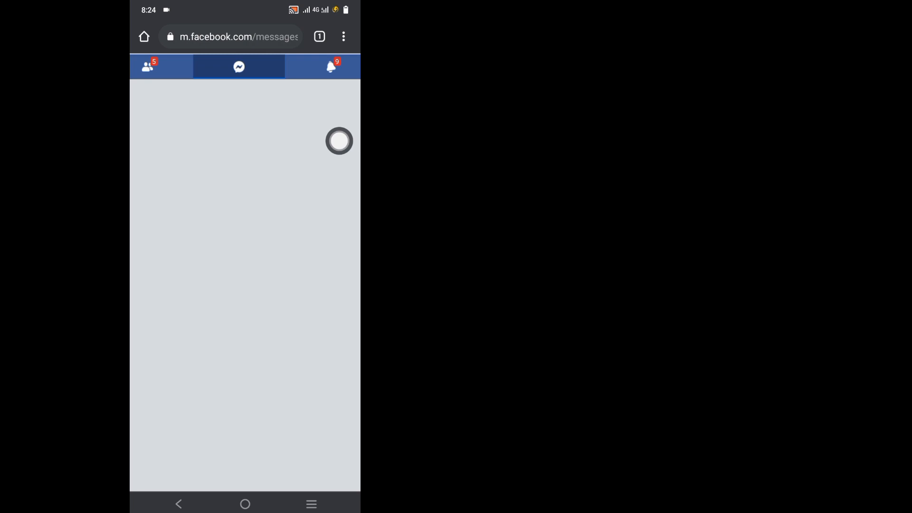